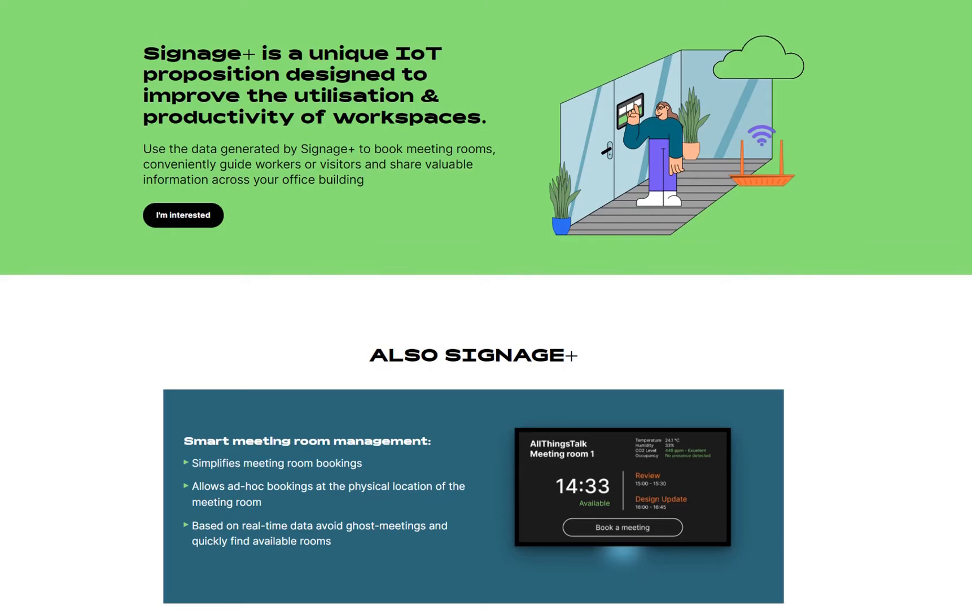
- Submit the new account password and acknowledge the Password reset confirmation
scroll(down, 3)
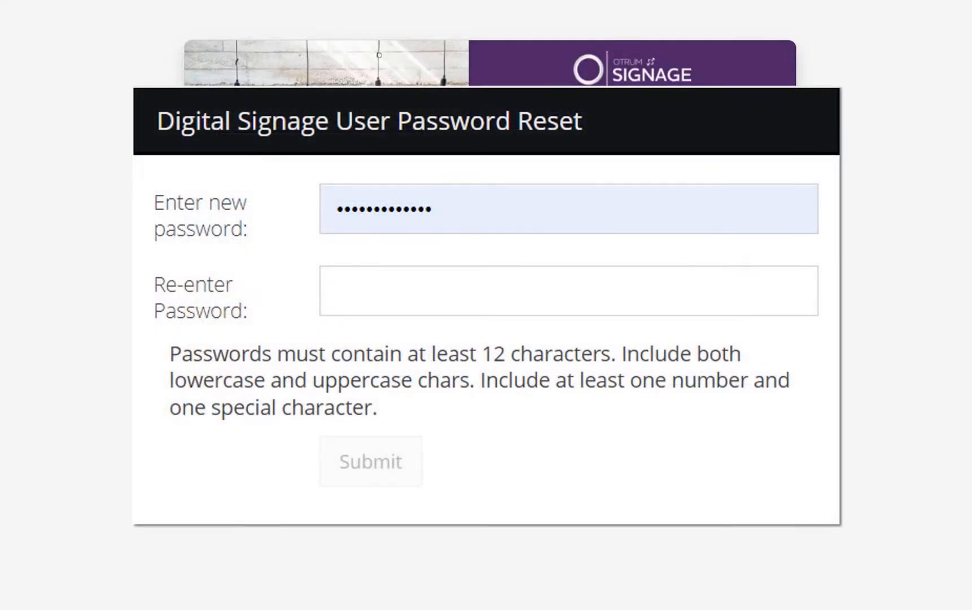
click(370, 460)
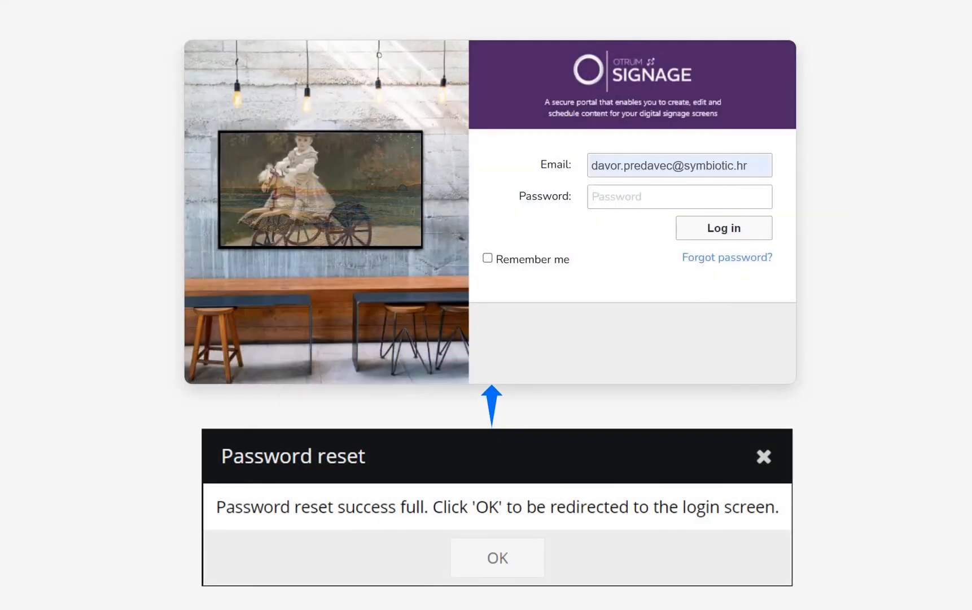
click(496, 557)
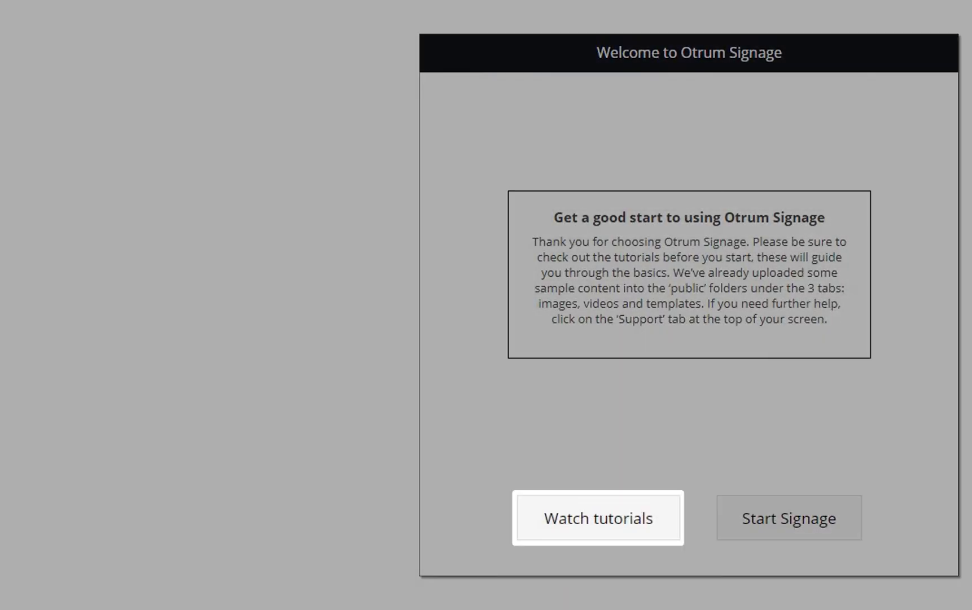
- Start Signage from the welcome dialog, skipping tutorials, to open the Home dashboard
click(788, 517)
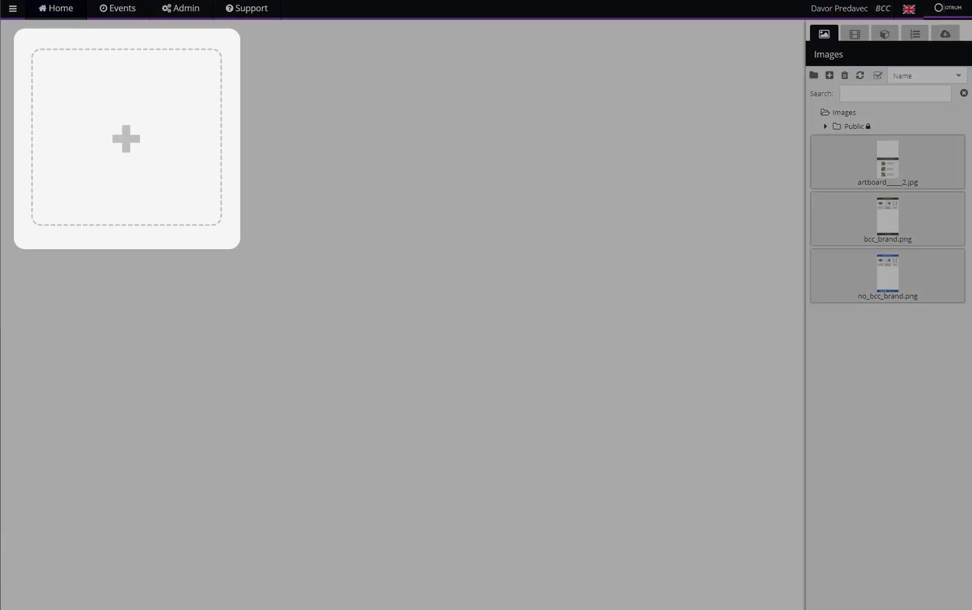